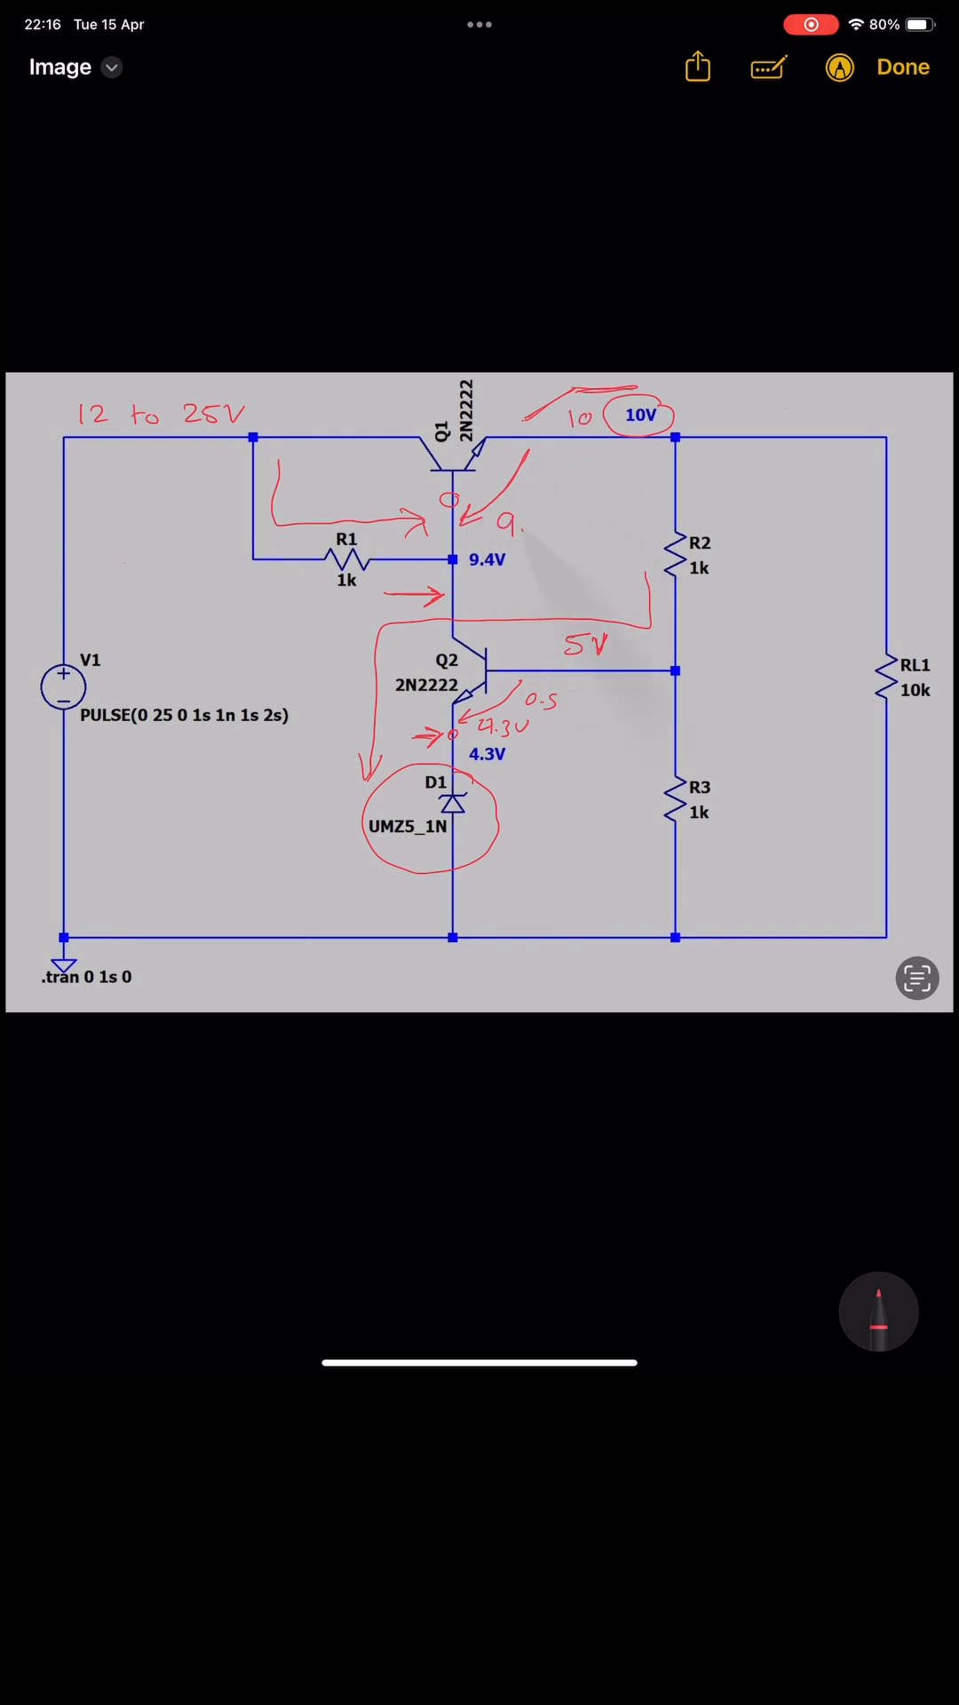
Step: Finish the Markup annotation with the resistor labeled R4 and return to the note
click(897, 66)
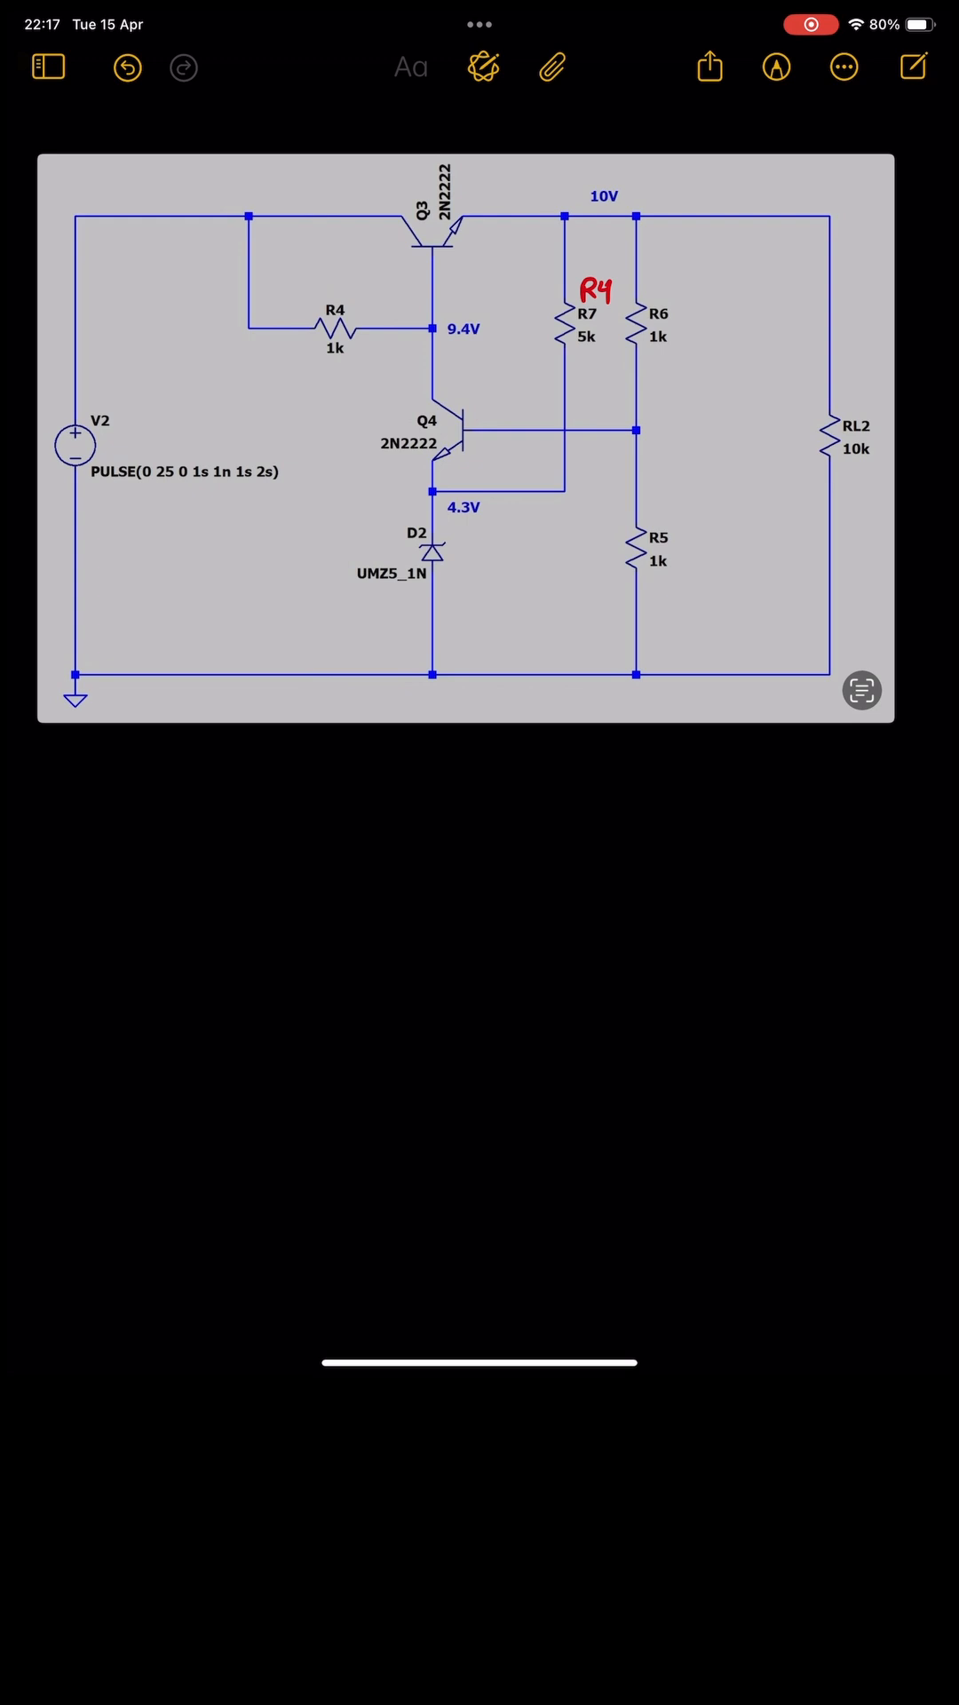
scroll(up, 3)
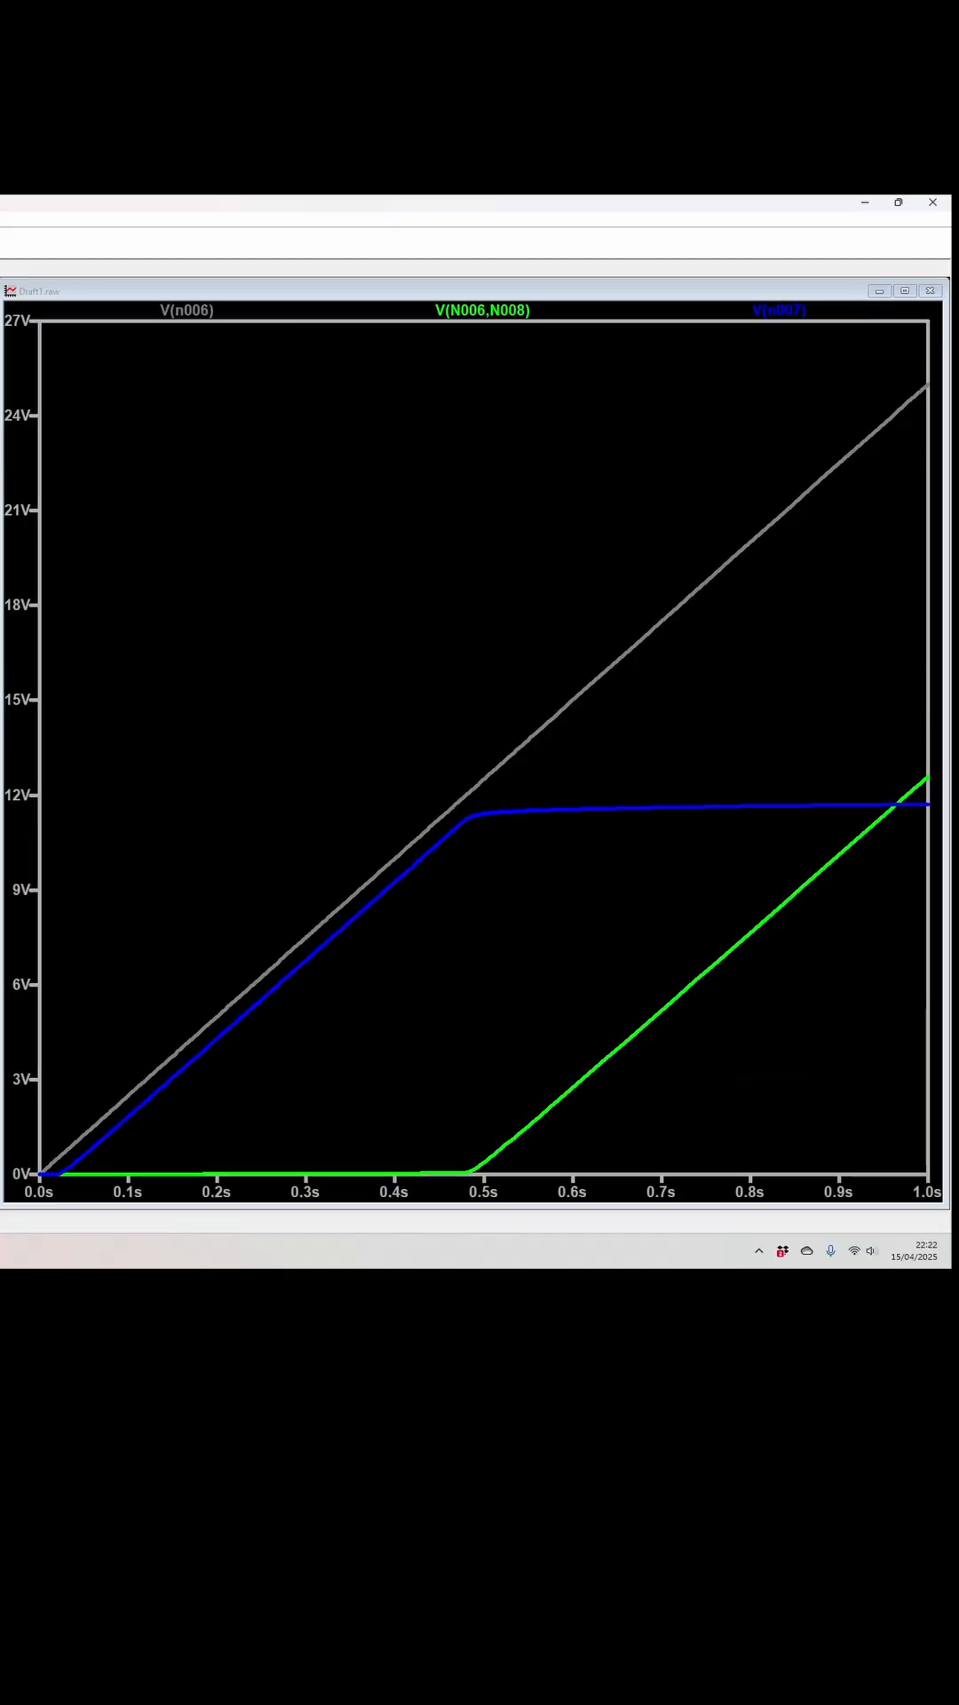
mouse_move(527, 466)
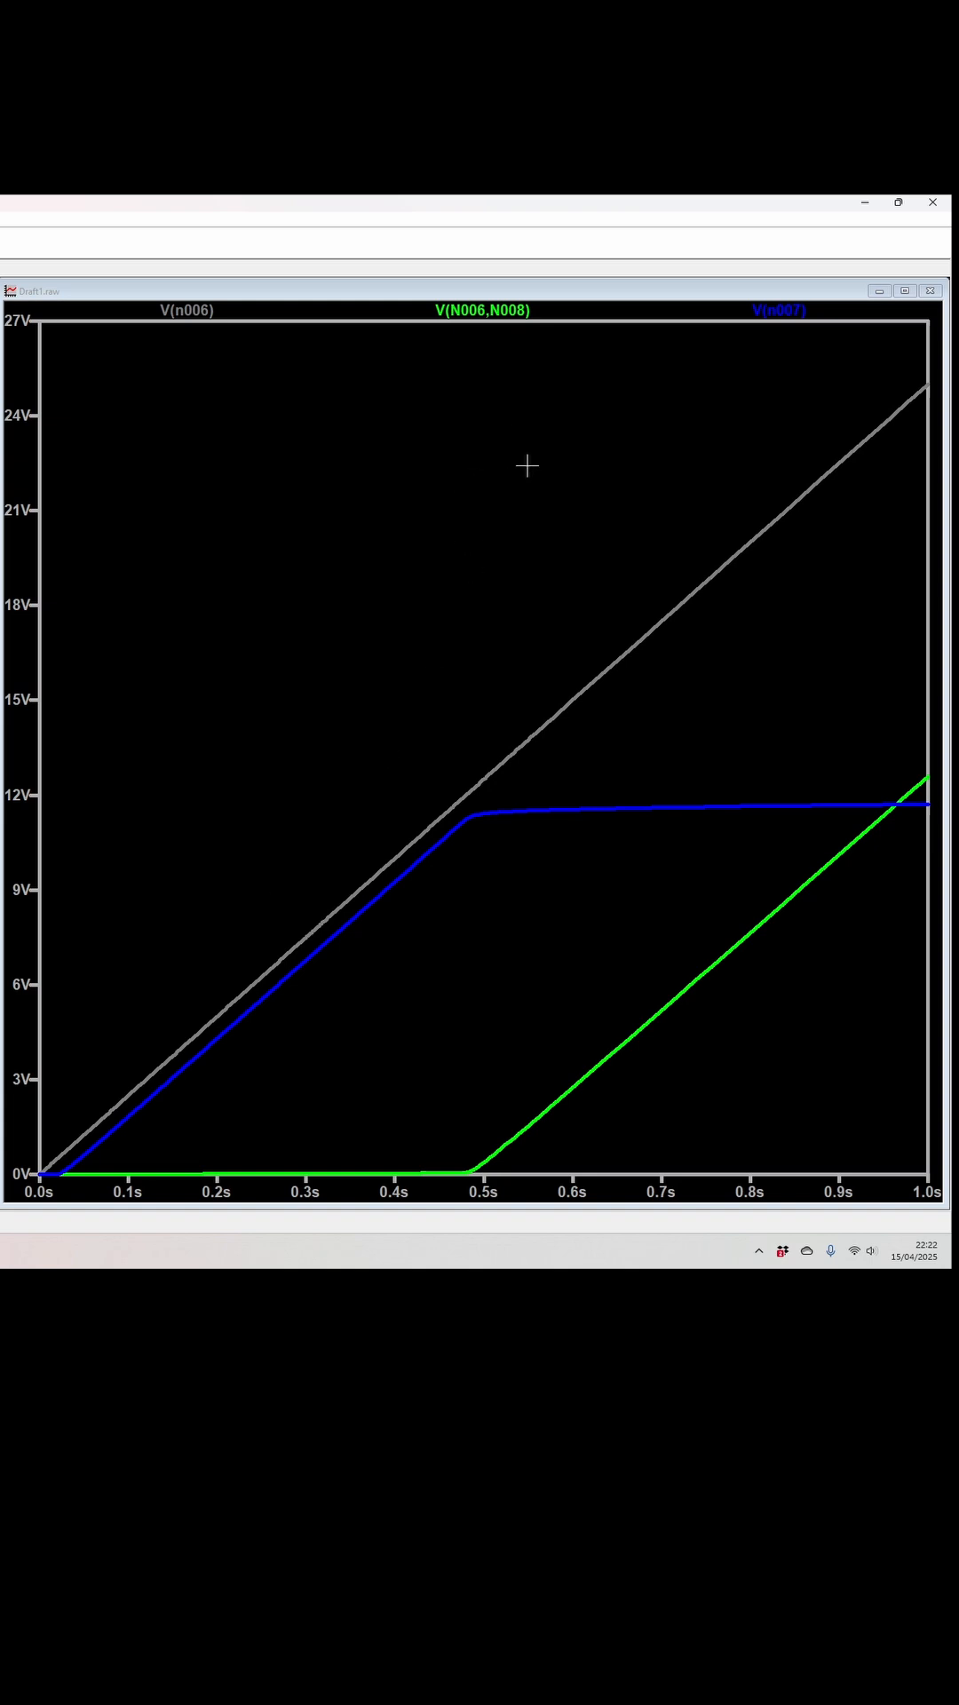
click(185, 310)
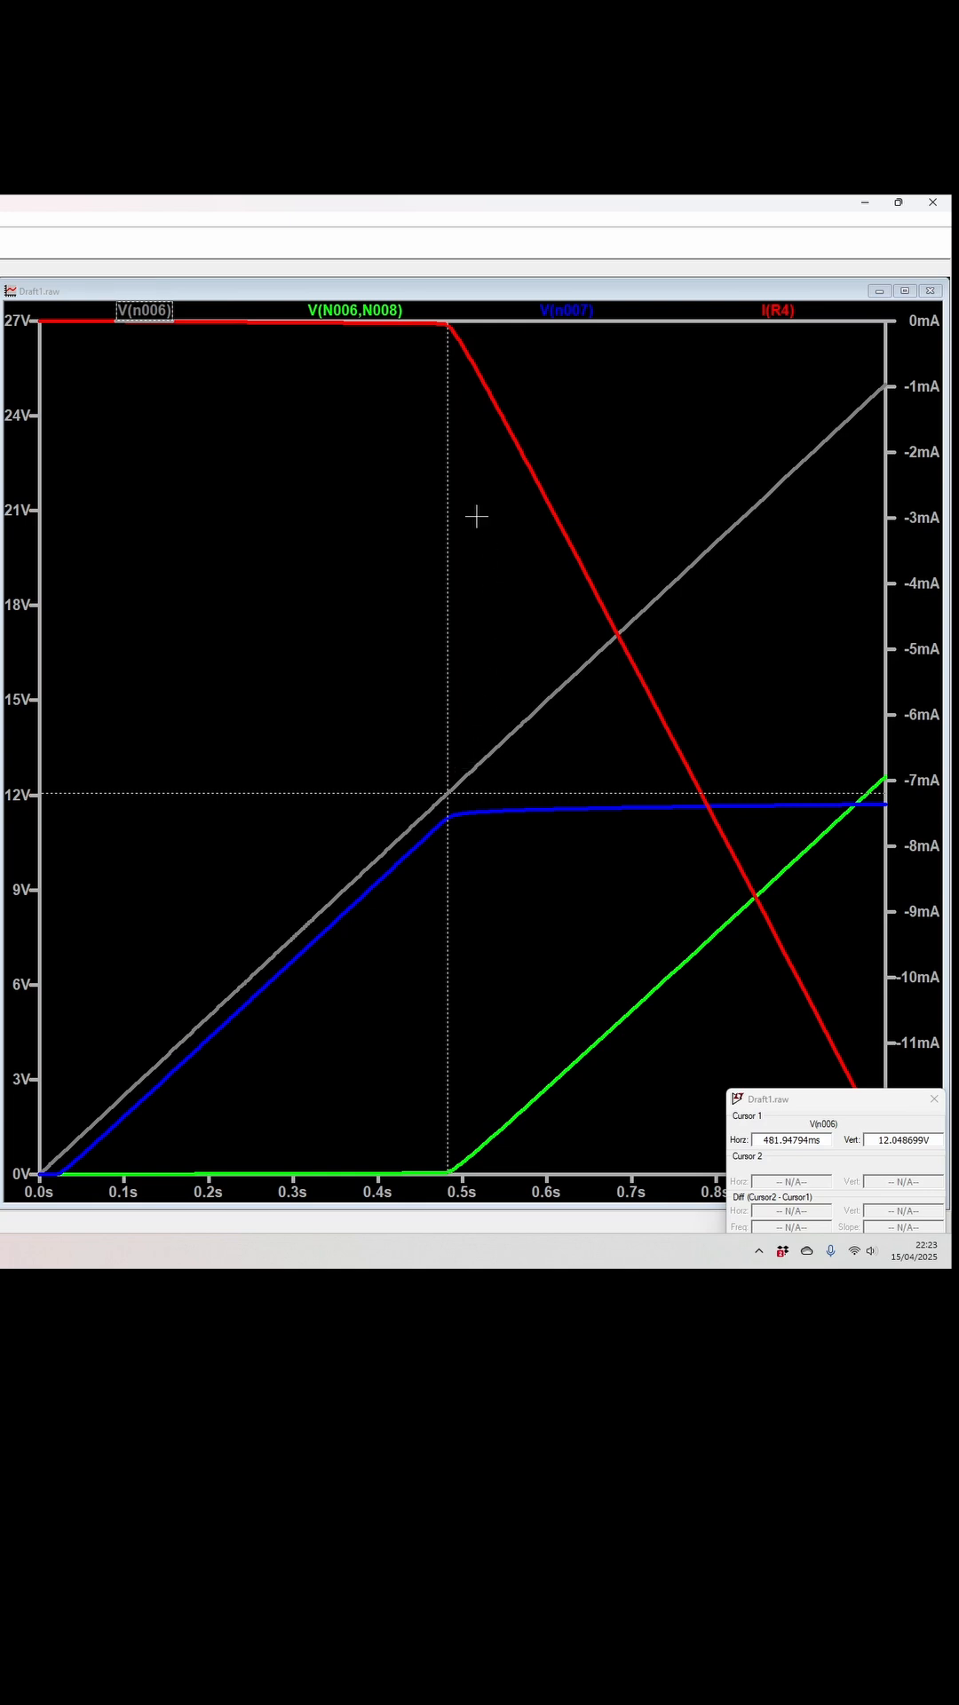
mouse_move(835, 386)
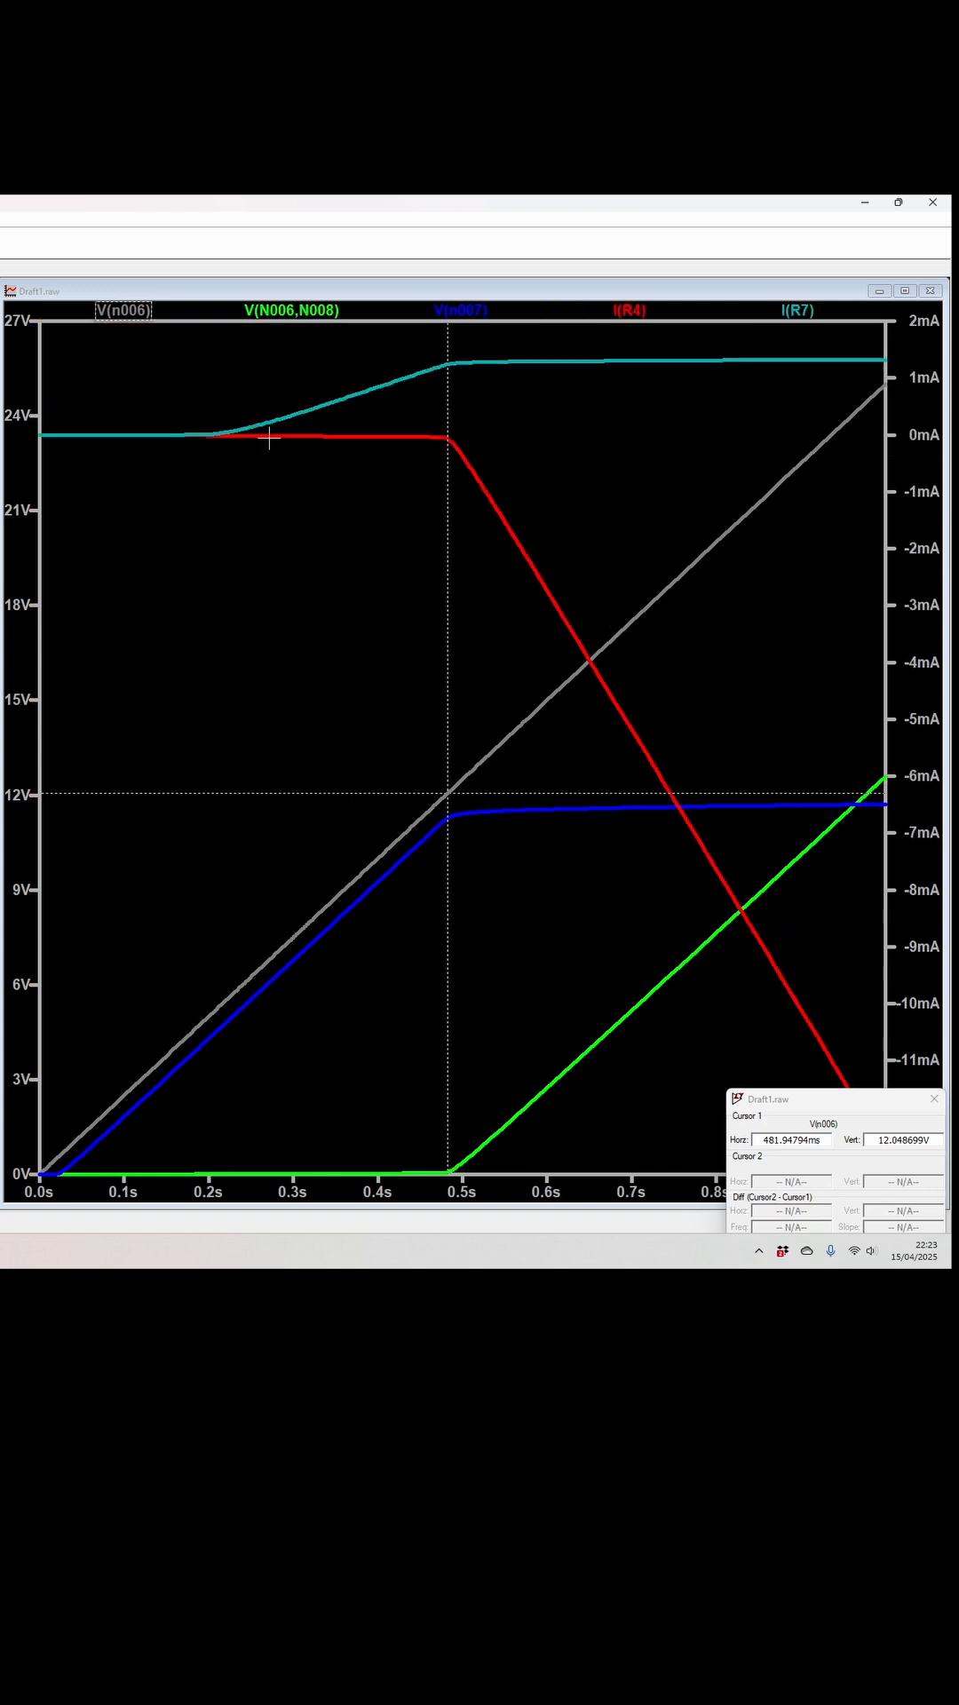
mouse_move(278, 474)
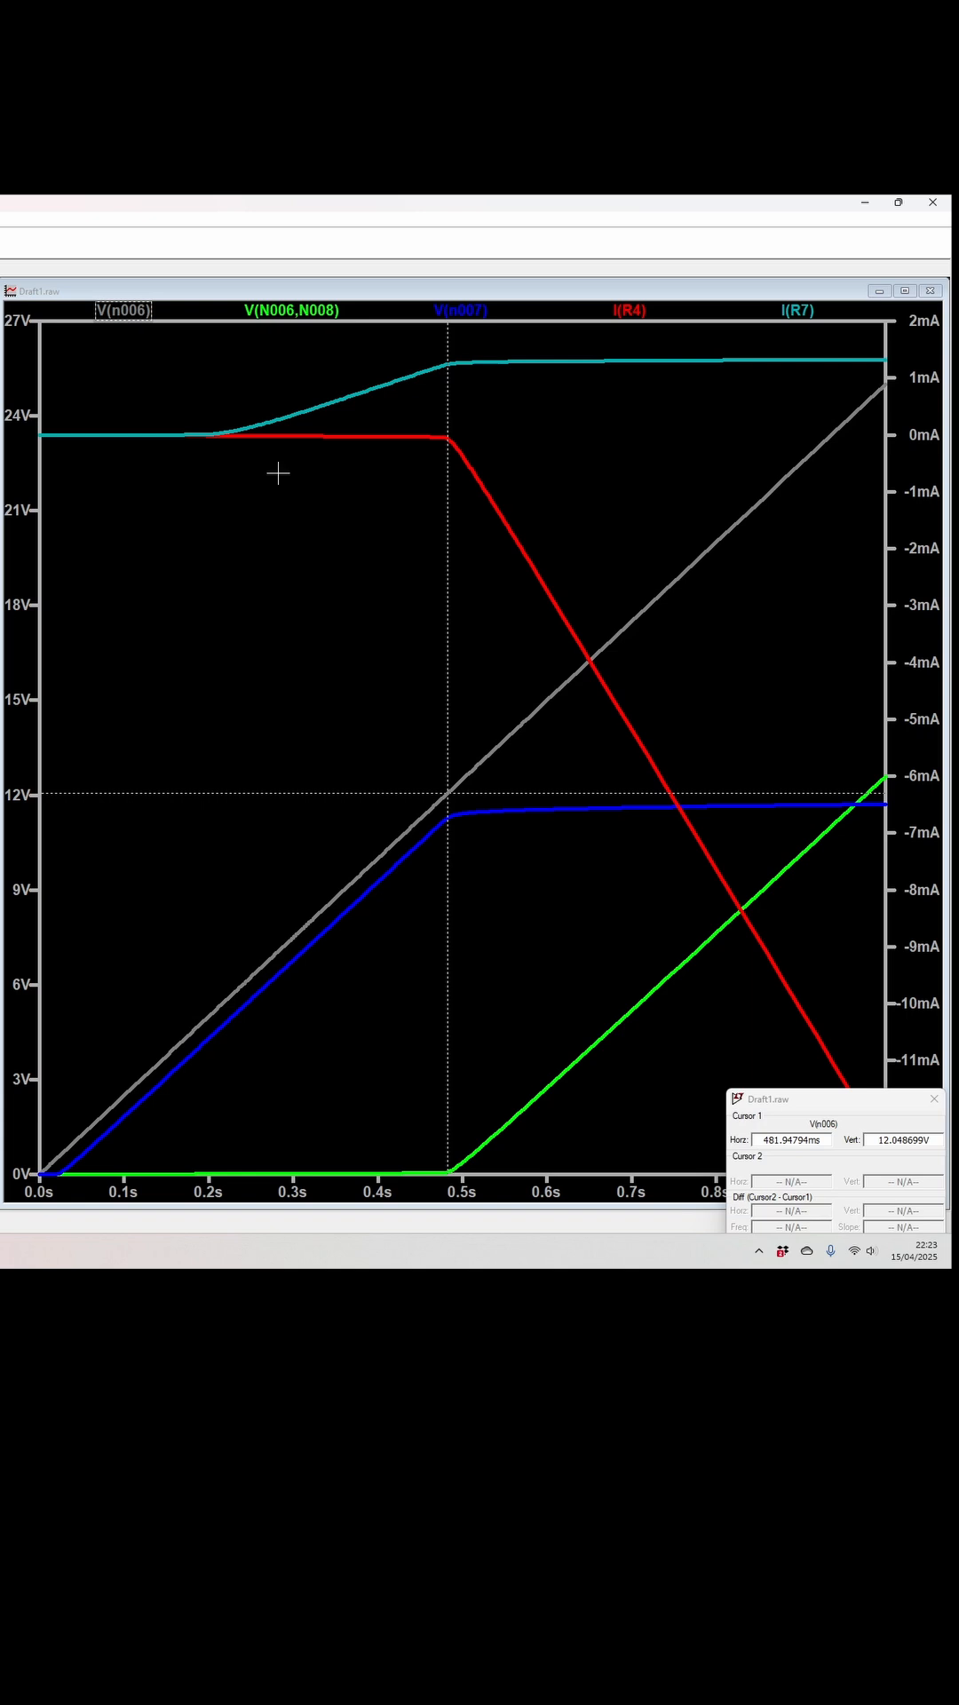
mouse_move(446, 417)
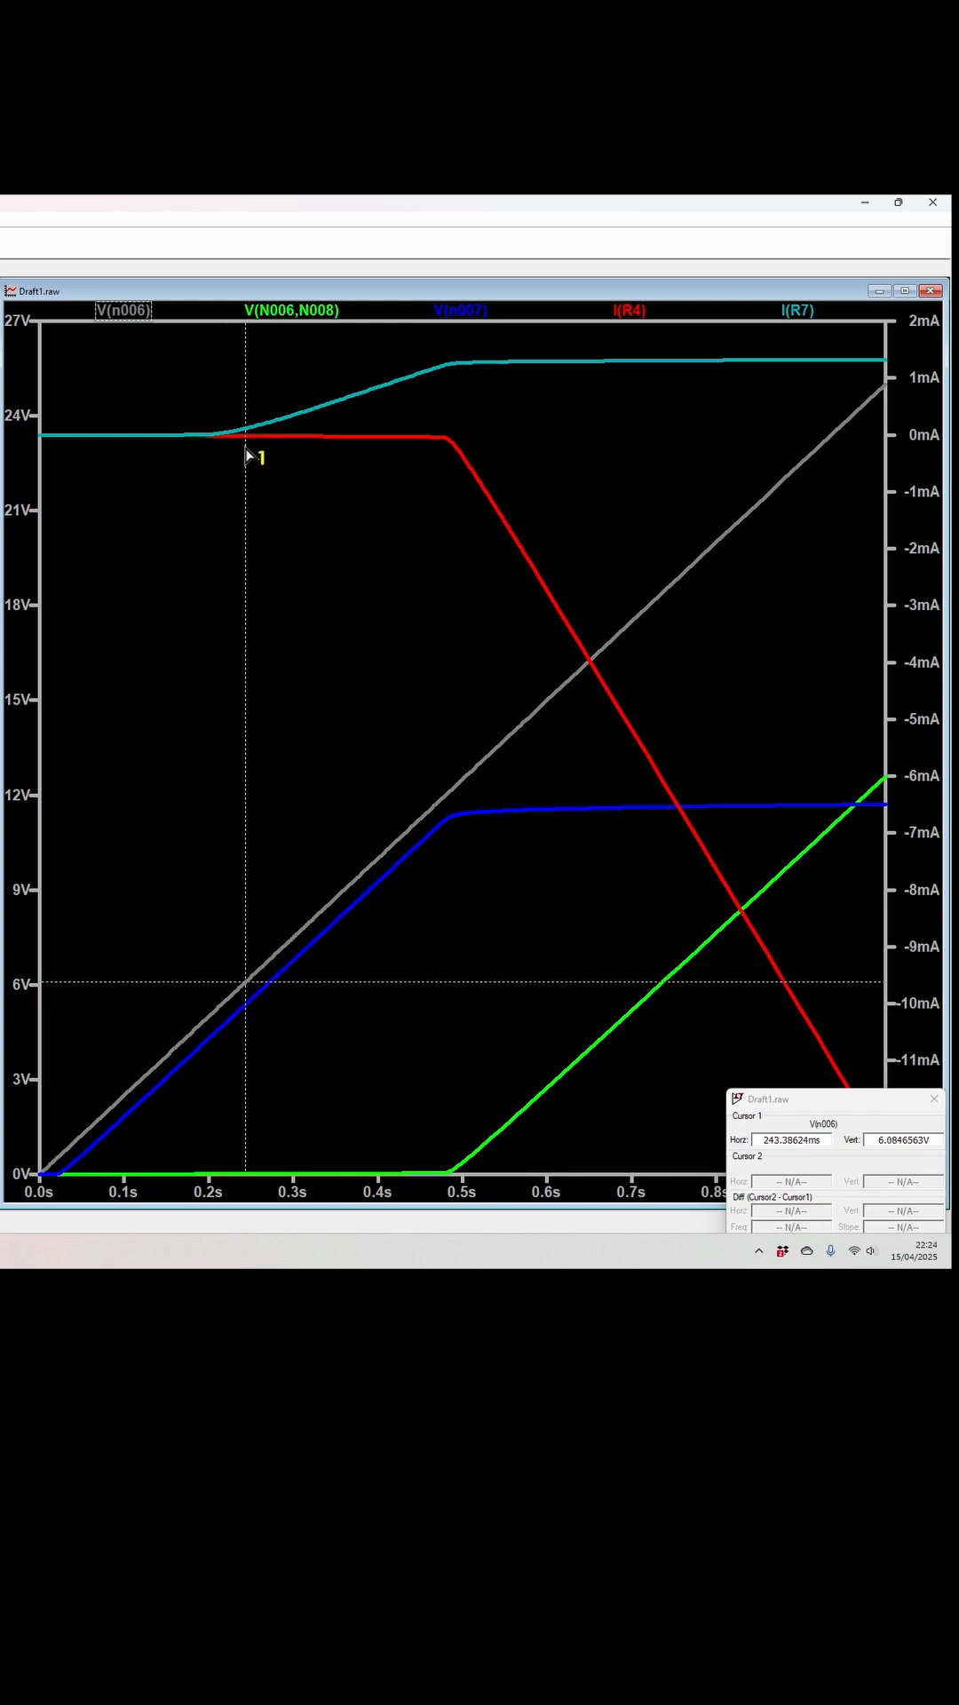
Step: Leave the LTspice plots and bring up the PCBWay PCB Instant Quote page
drag(246, 449, 214, 449)
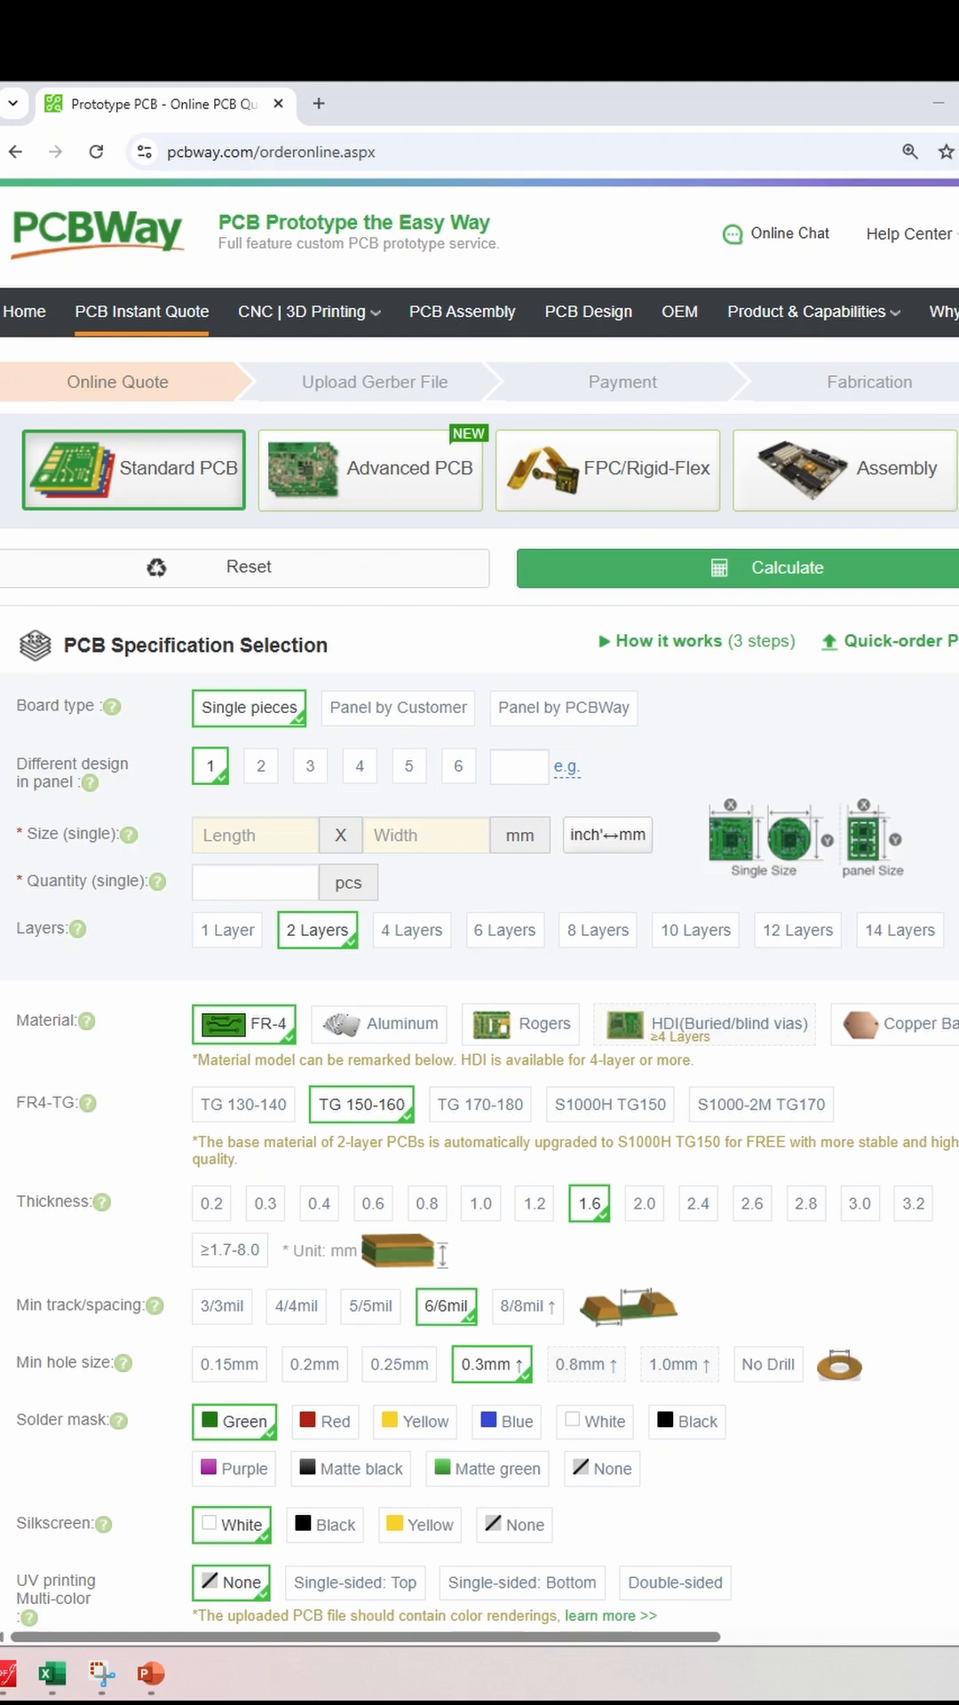
click(775, 195)
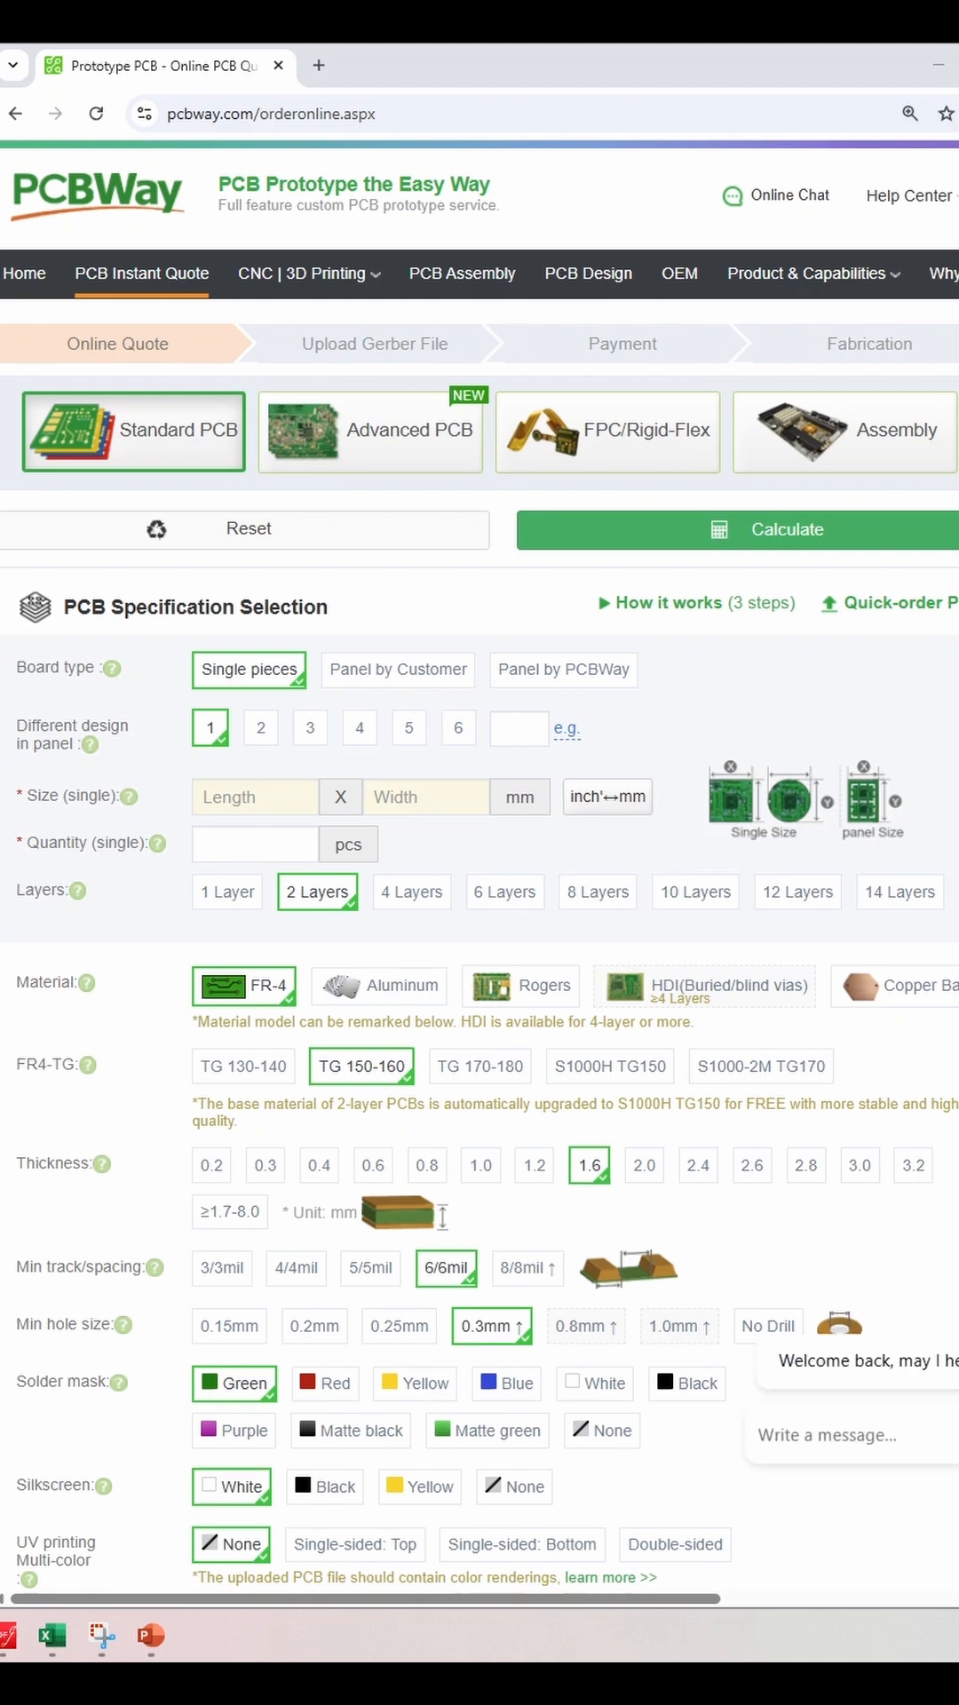